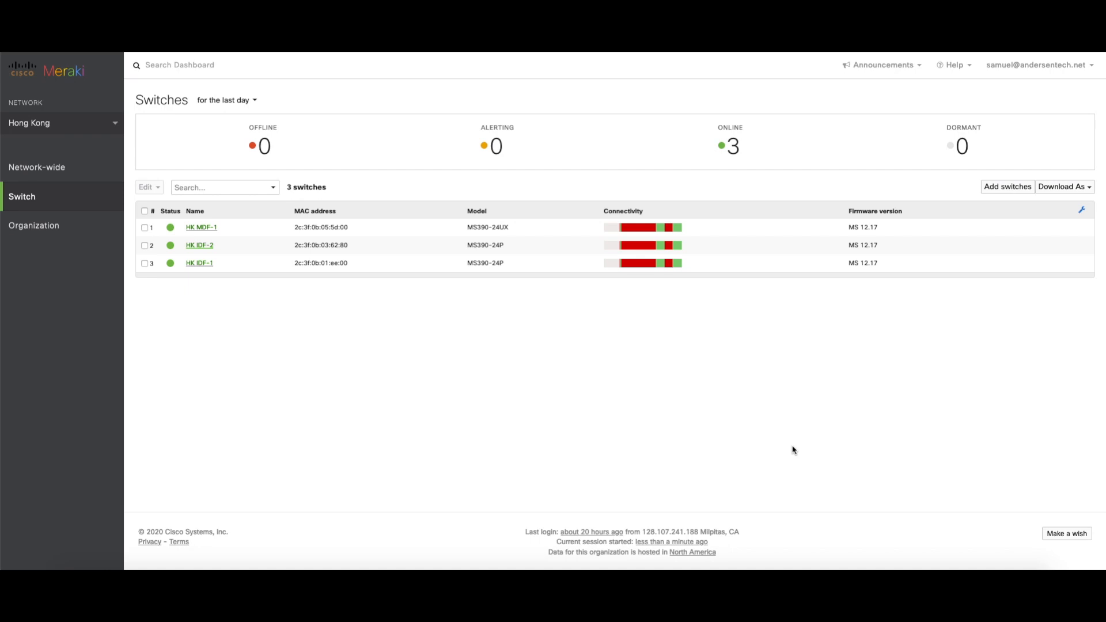
{"action": "mouse_move", "coordinate": [113, 273]}
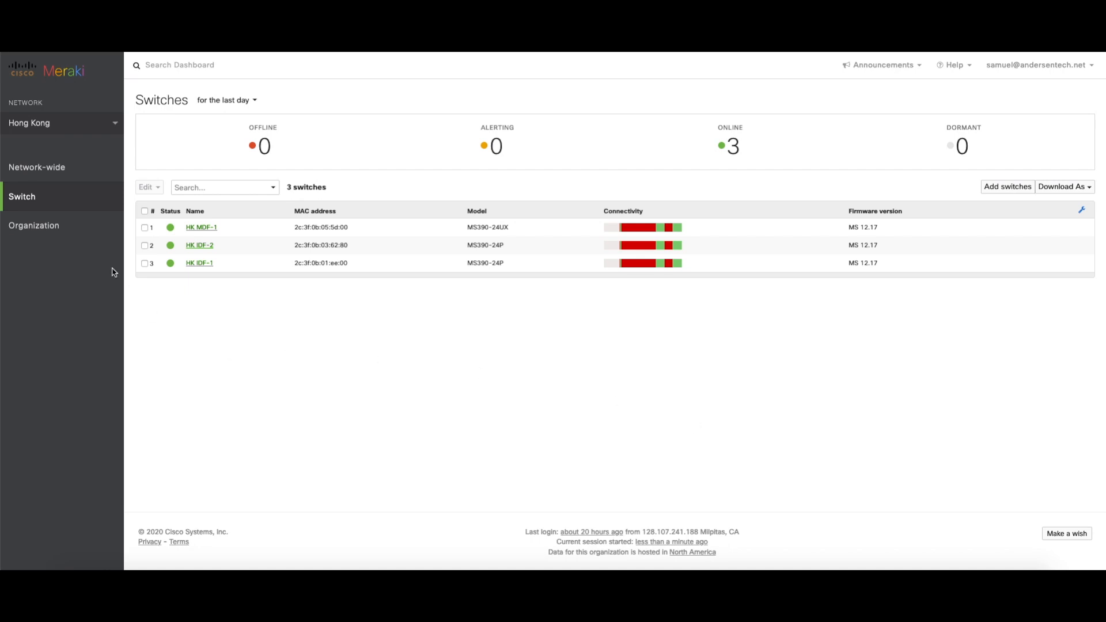
- Open the Switch stacks overview for the Hong Kong network
{"action": "left_click", "coordinate": [22, 196]}
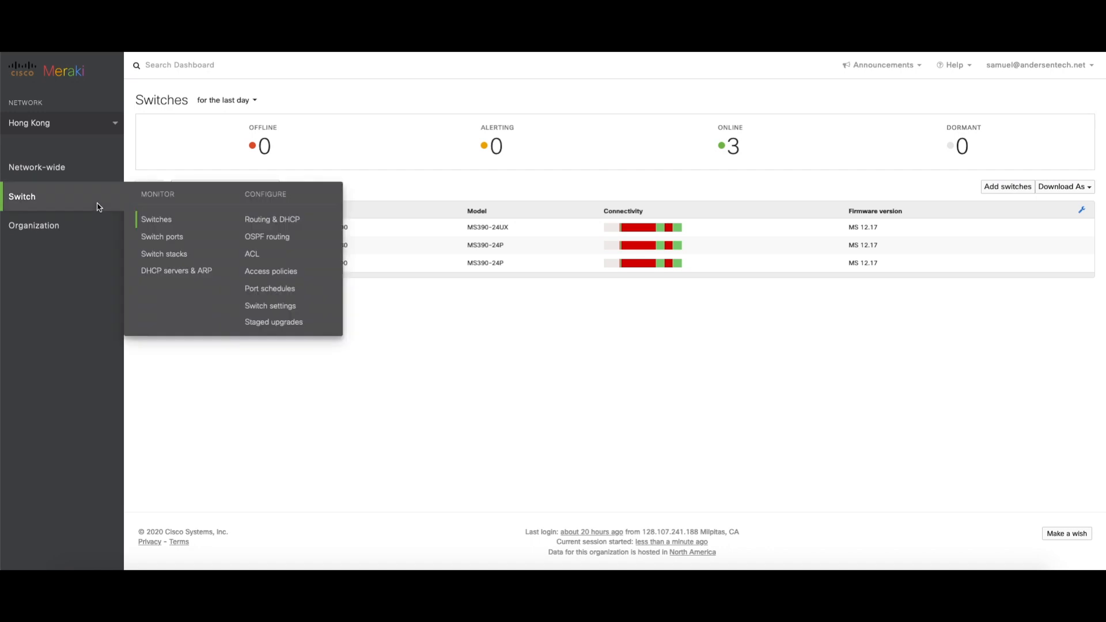
{"action": "mouse_move", "coordinate": [156, 220]}
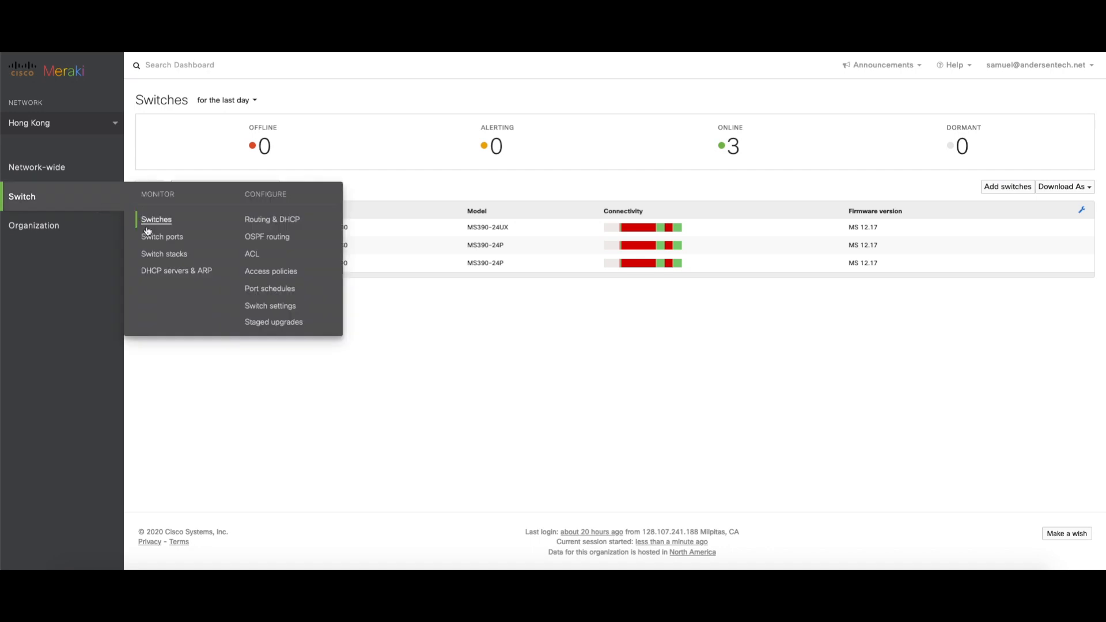
{"action": "left_click", "coordinate": [164, 253]}
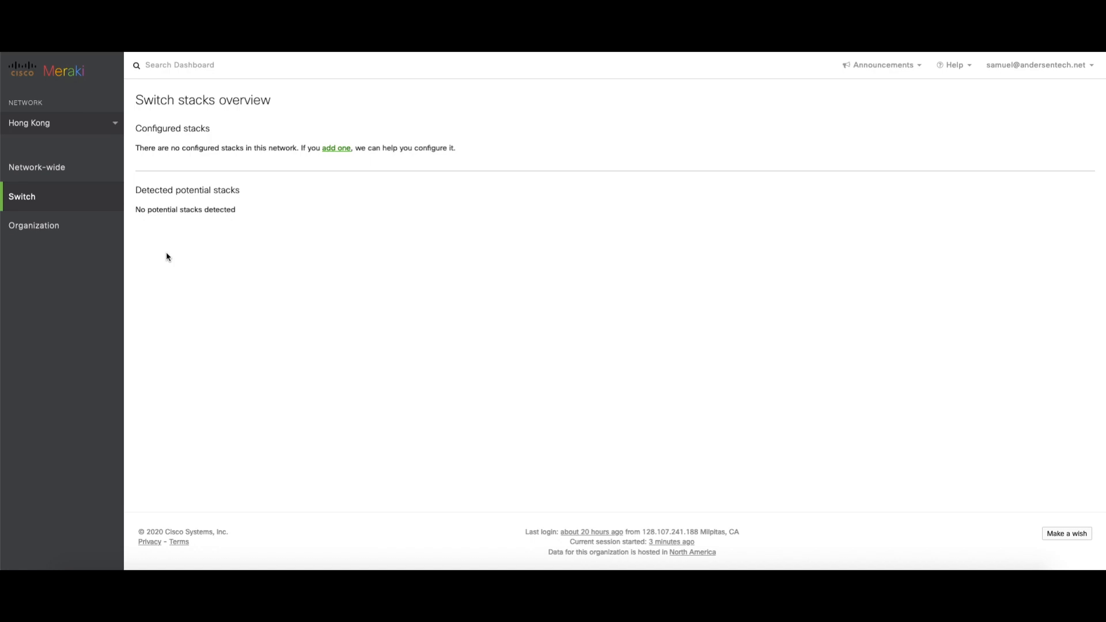
{"action": "mouse_move", "coordinate": [362, 138]}
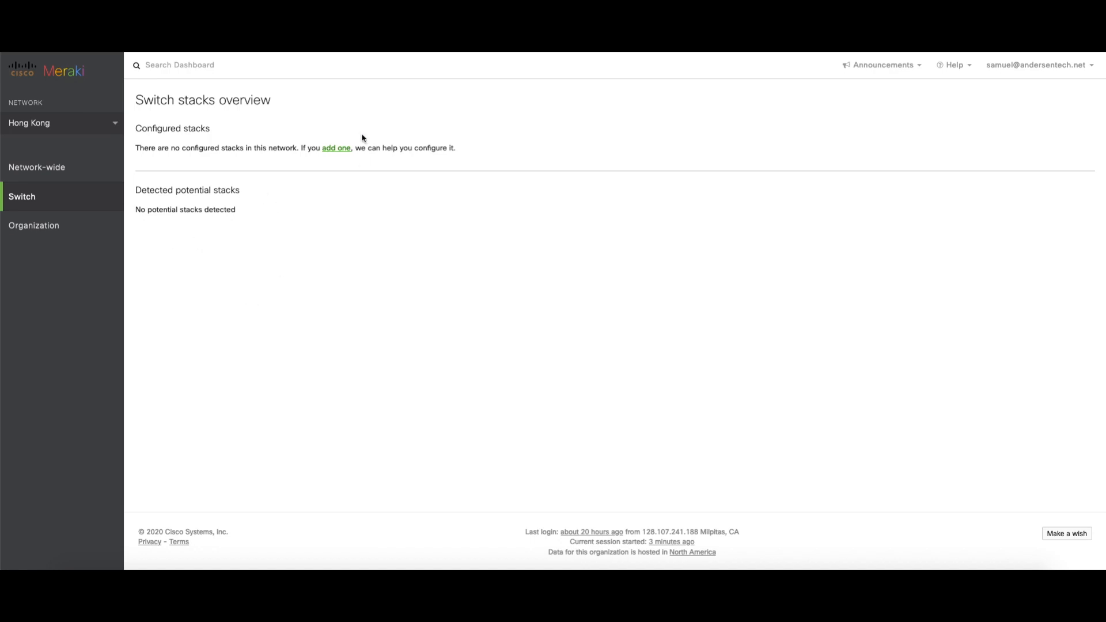
- Add a new stack named 'HK IDF Stack' with members HK IDF-1 and HK IDF-2
{"action": "left_click", "coordinate": [336, 148]}
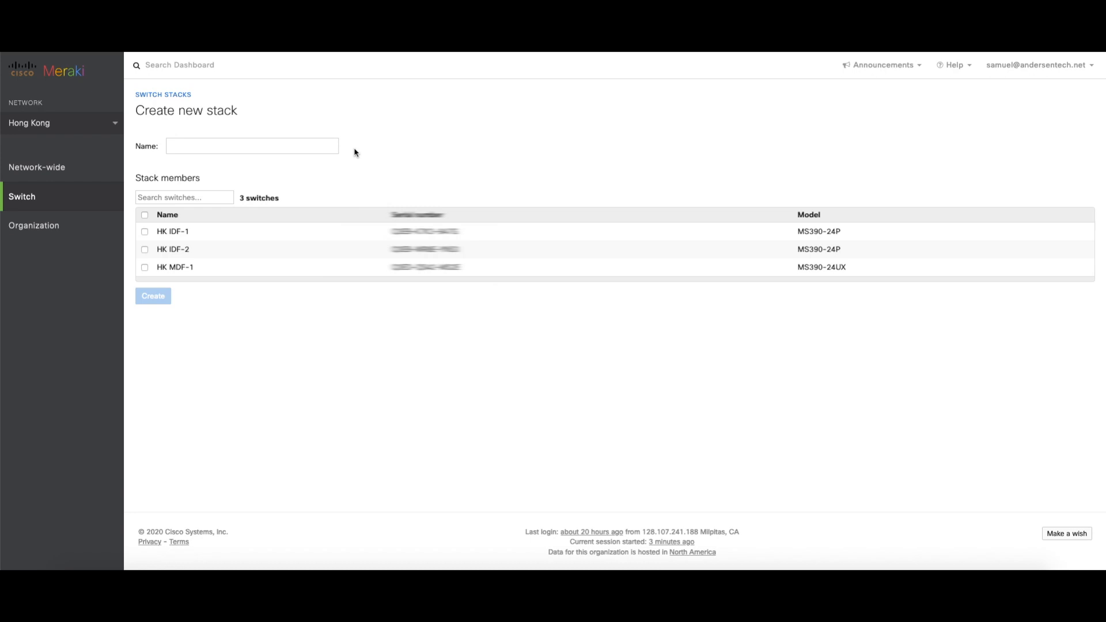
{"action": "left_click", "coordinate": [251, 145]}
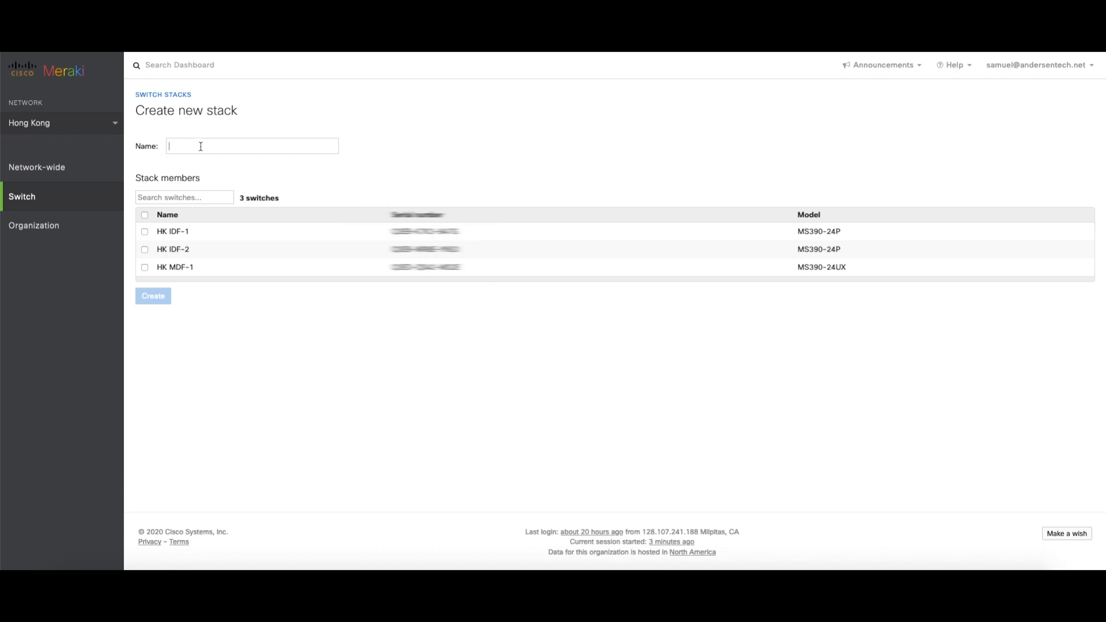
{"action": "type", "text": "HK IDF"}
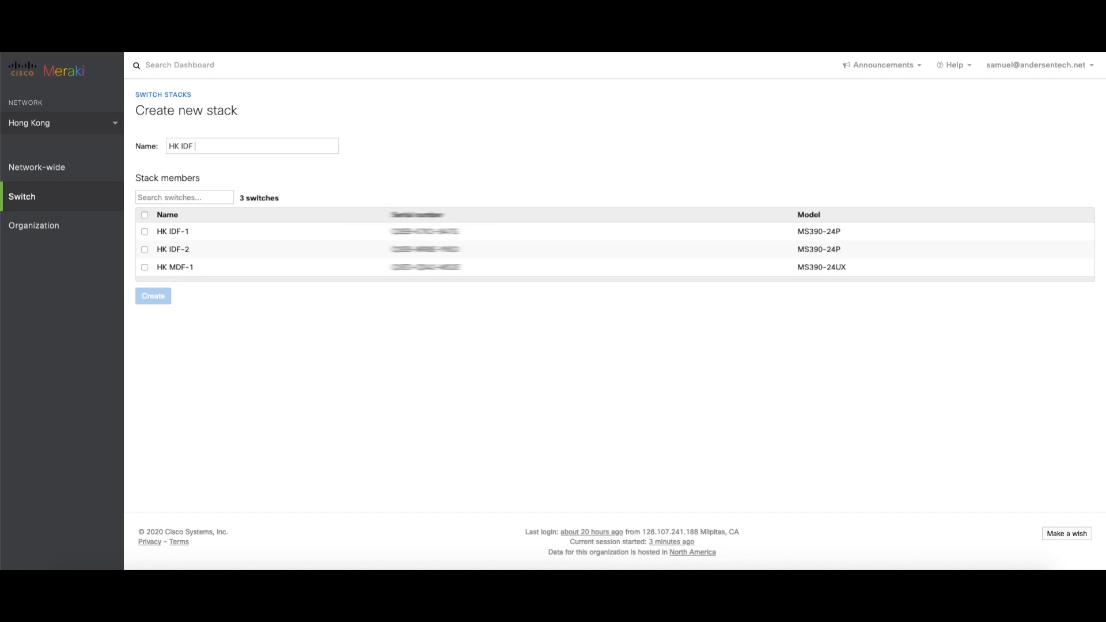
{"action": "type", "text": "Stack"}
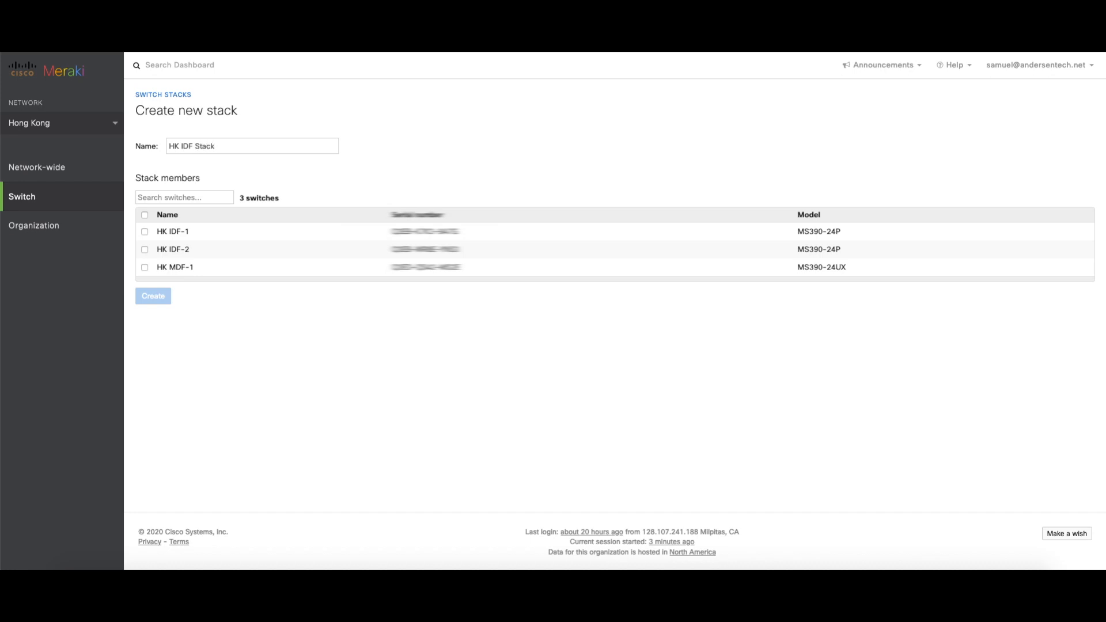
{"action": "mouse_move", "coordinate": [145, 237]}
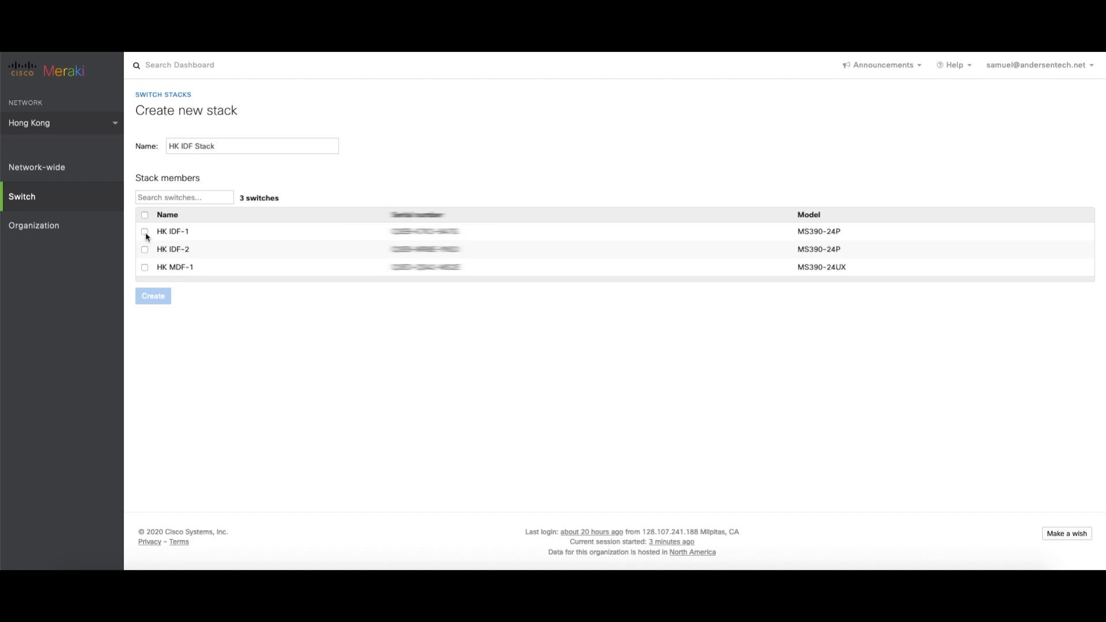
{"action": "left_click", "coordinate": [144, 249]}
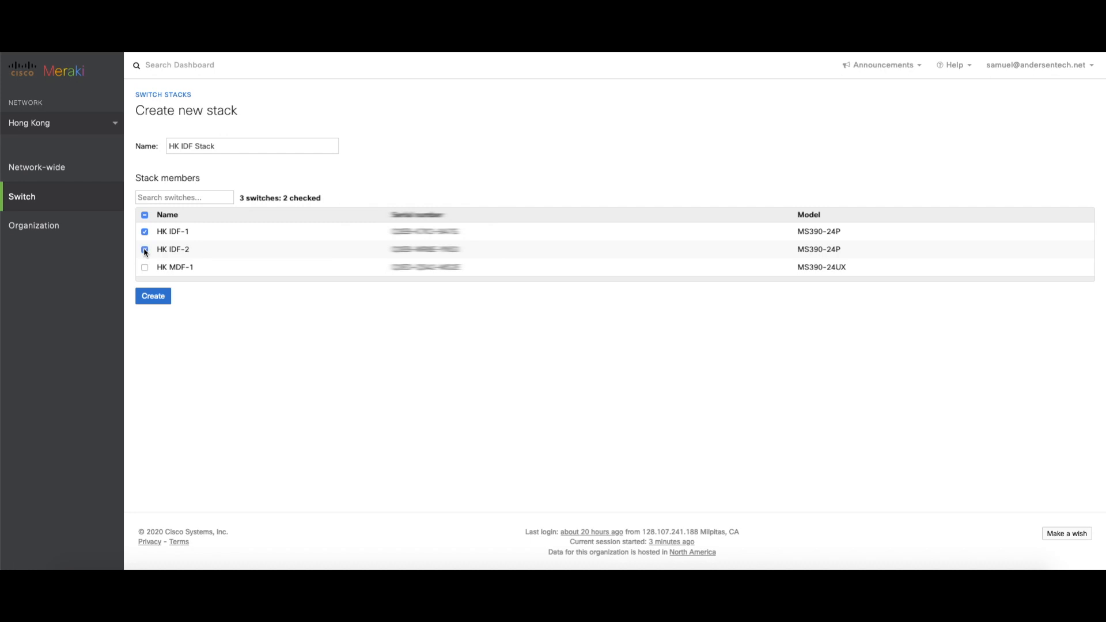
{"action": "left_click", "coordinate": [144, 249]}
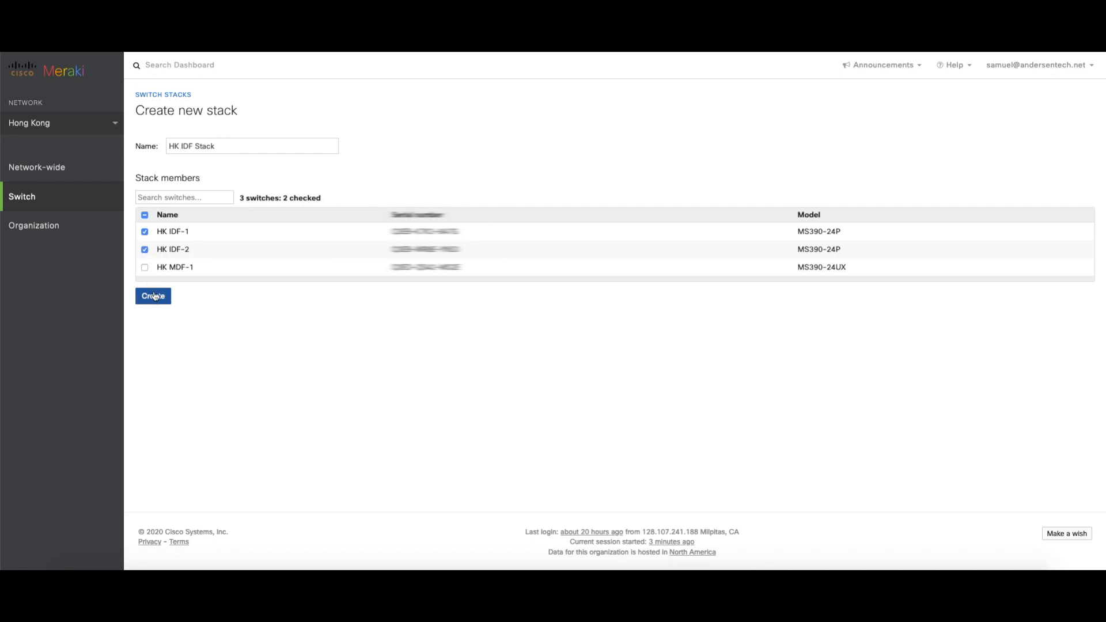
{"action": "left_click", "coordinate": [152, 295]}
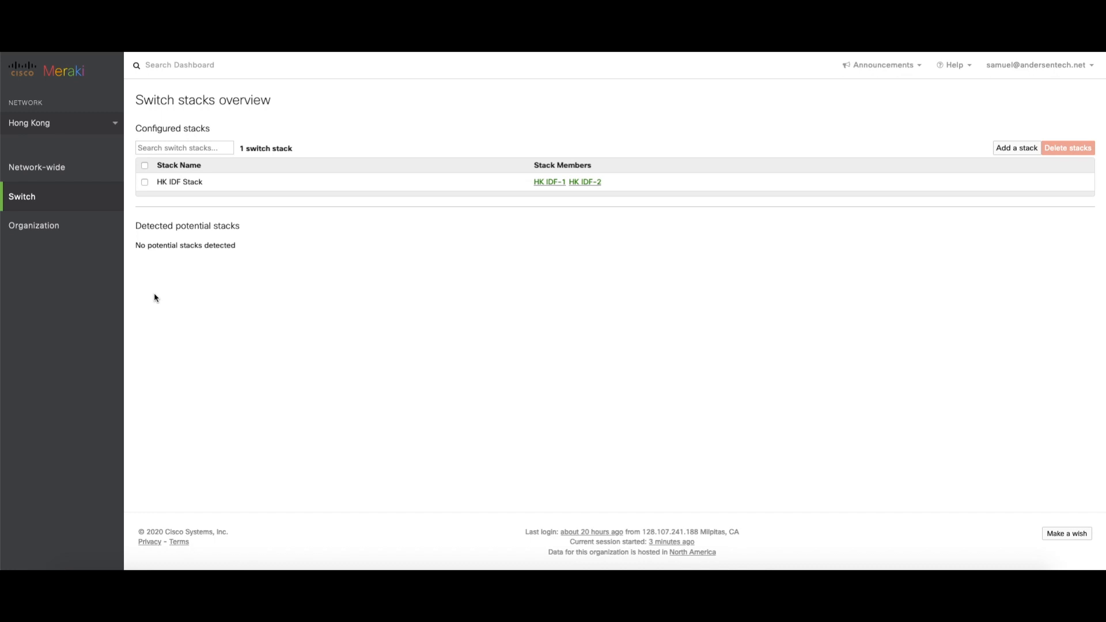
- Open HK IDF-1 from the Switches list and scroll to its Switch stack field
{"action": "left_click", "coordinate": [21, 196]}
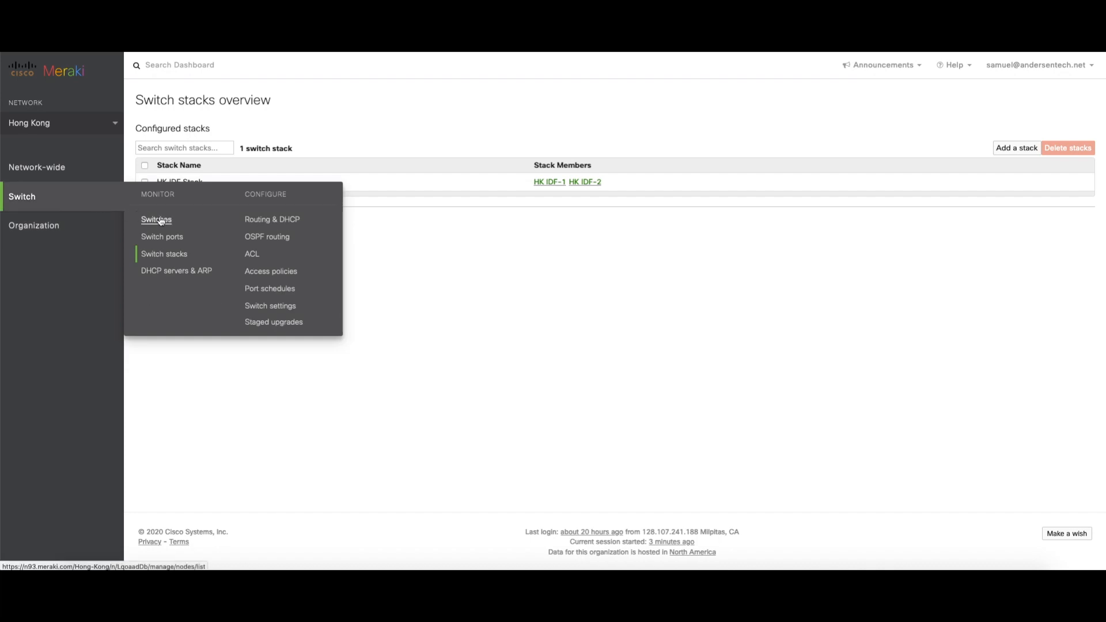
{"action": "left_click", "coordinate": [156, 220]}
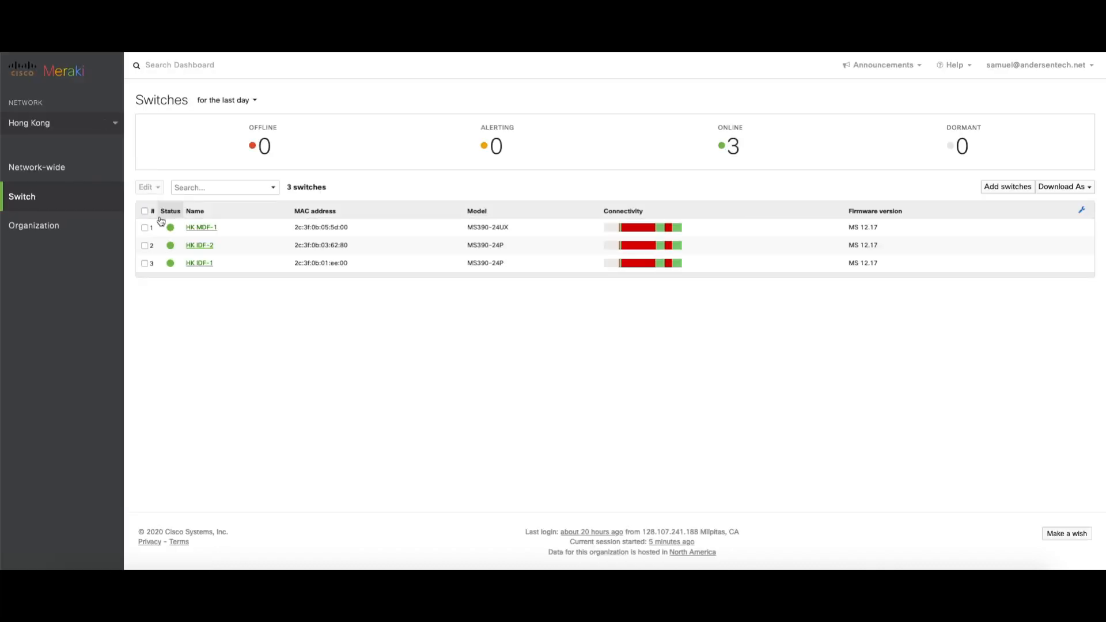
{"action": "mouse_move", "coordinate": [254, 266]}
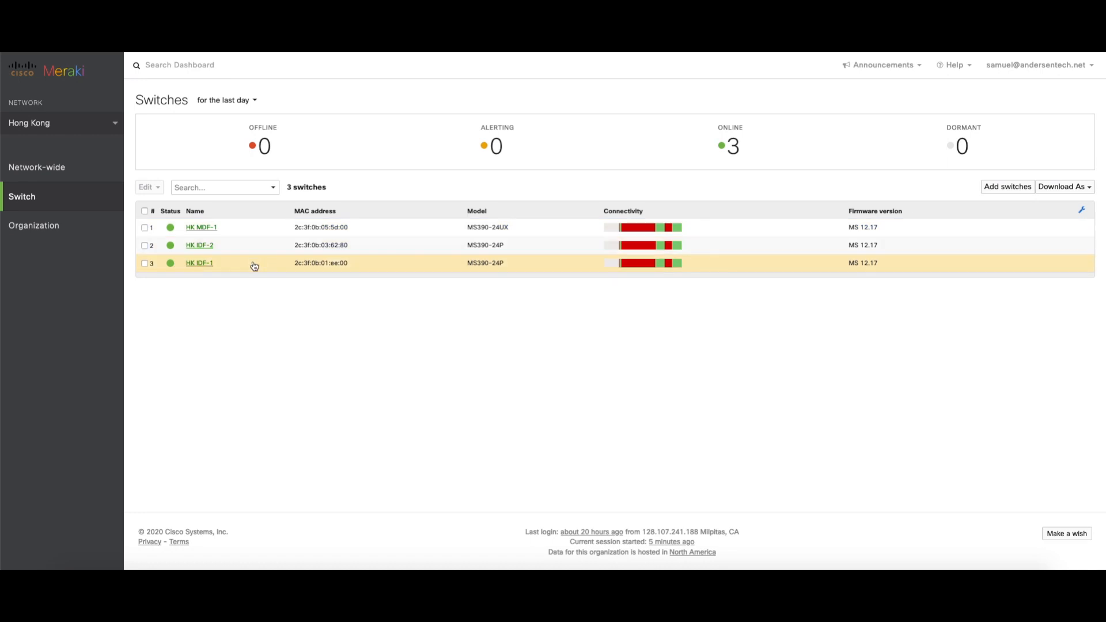
{"action": "left_click", "coordinate": [199, 263]}
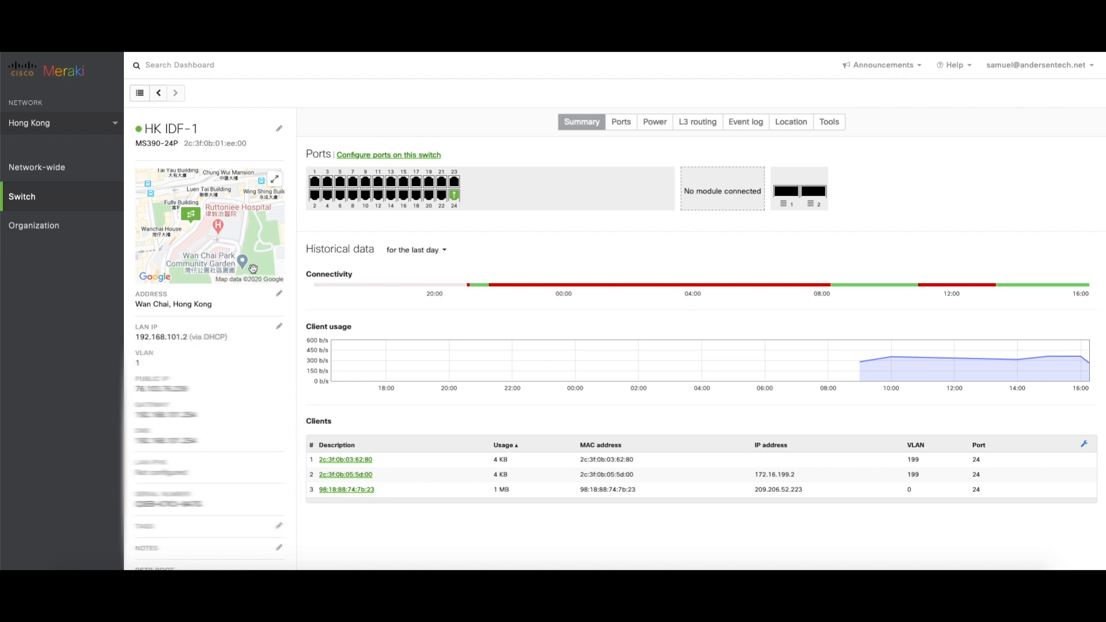
{"action": "mouse_move", "coordinate": [296, 353]}
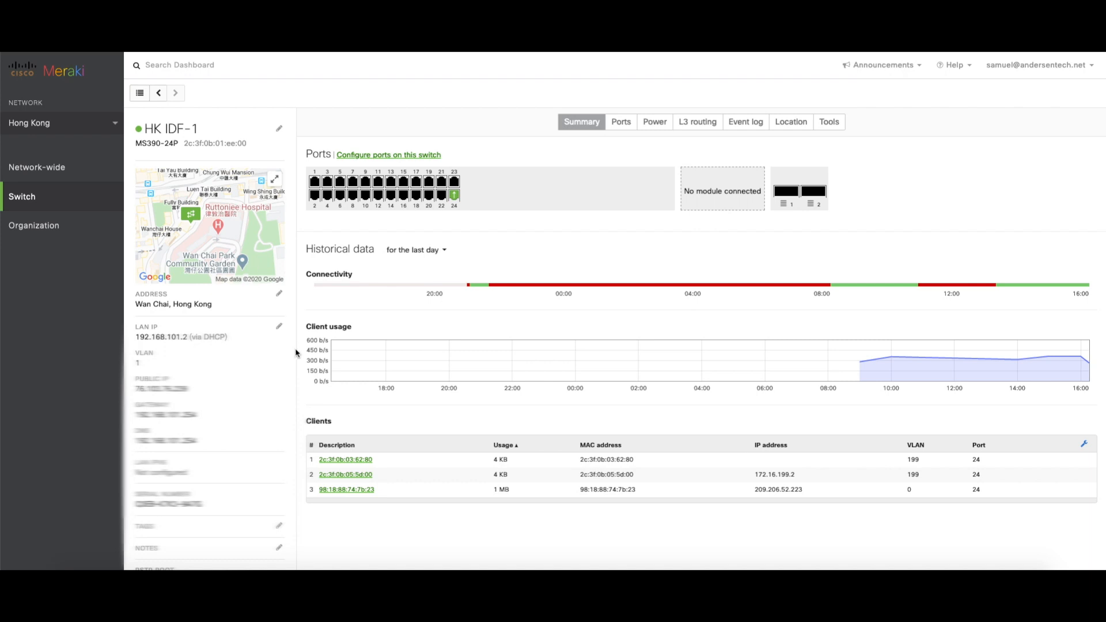
{"action": "scroll", "scroll_direction": "down", "scroll_amount": 3}
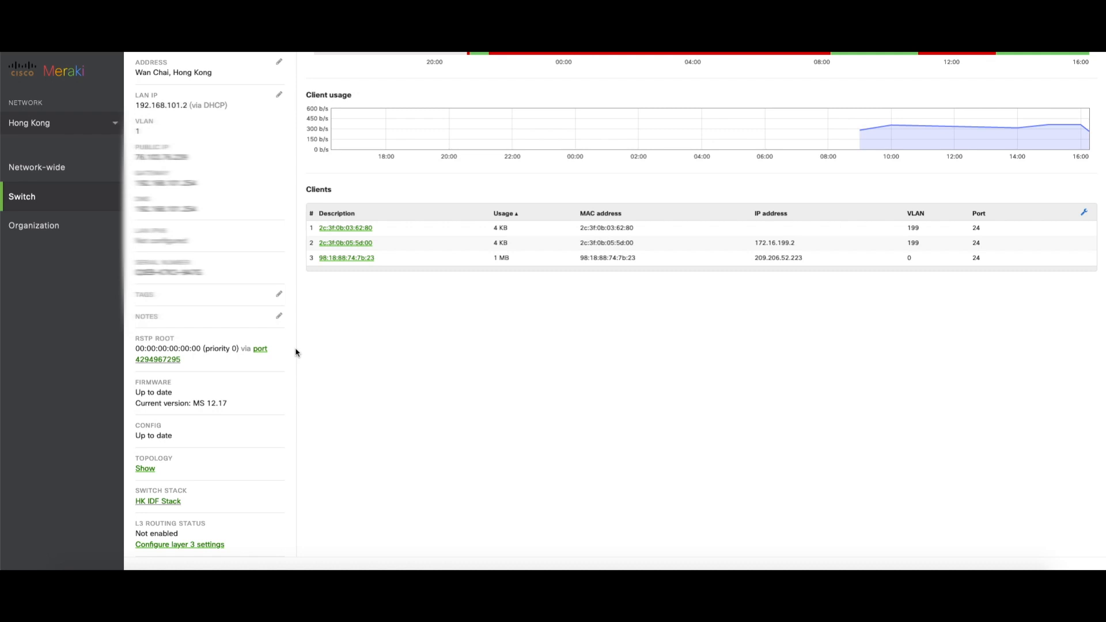
{"action": "mouse_move", "coordinate": [286, 356]}
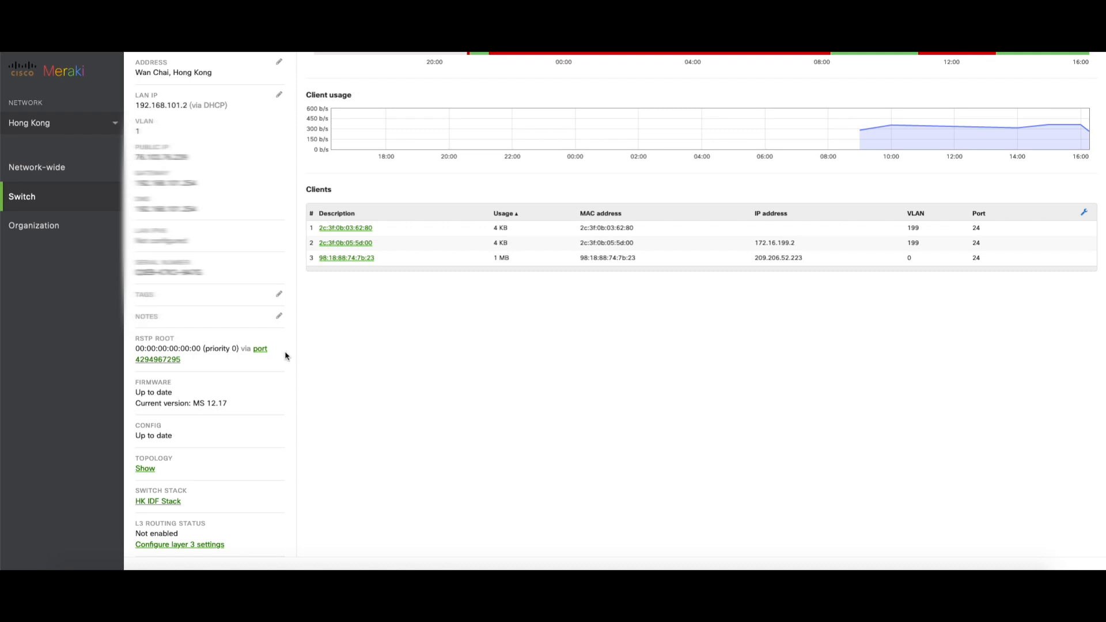
{"action": "scroll", "scroll_direction": "down", "scroll_amount": 3}
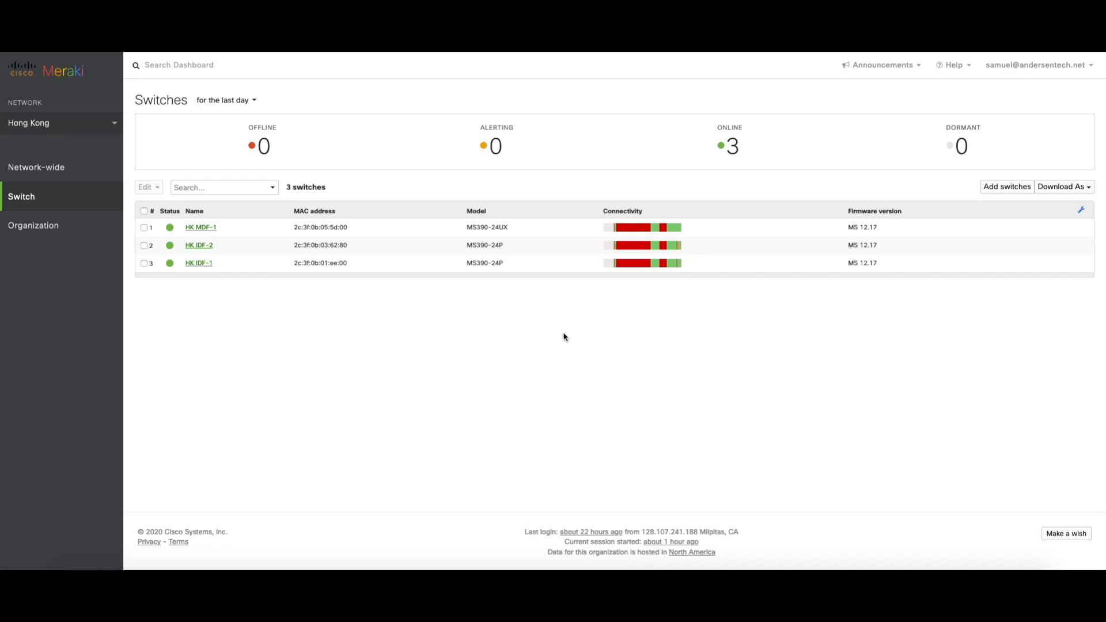
{"action": "mouse_move", "coordinate": [558, 335]}
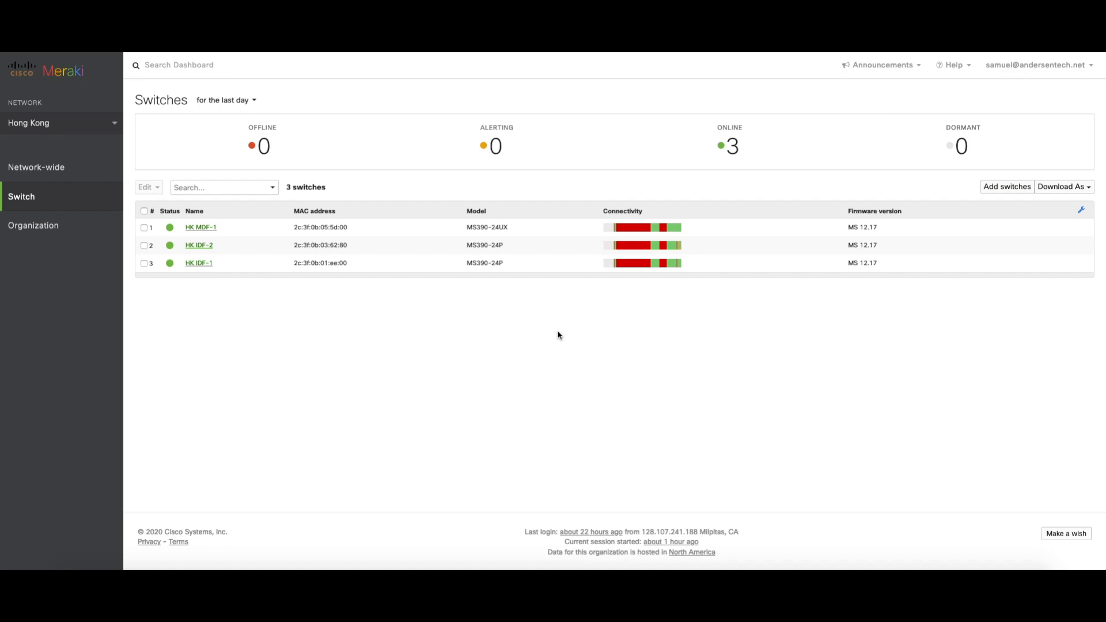
{"action": "mouse_move", "coordinate": [542, 270]}
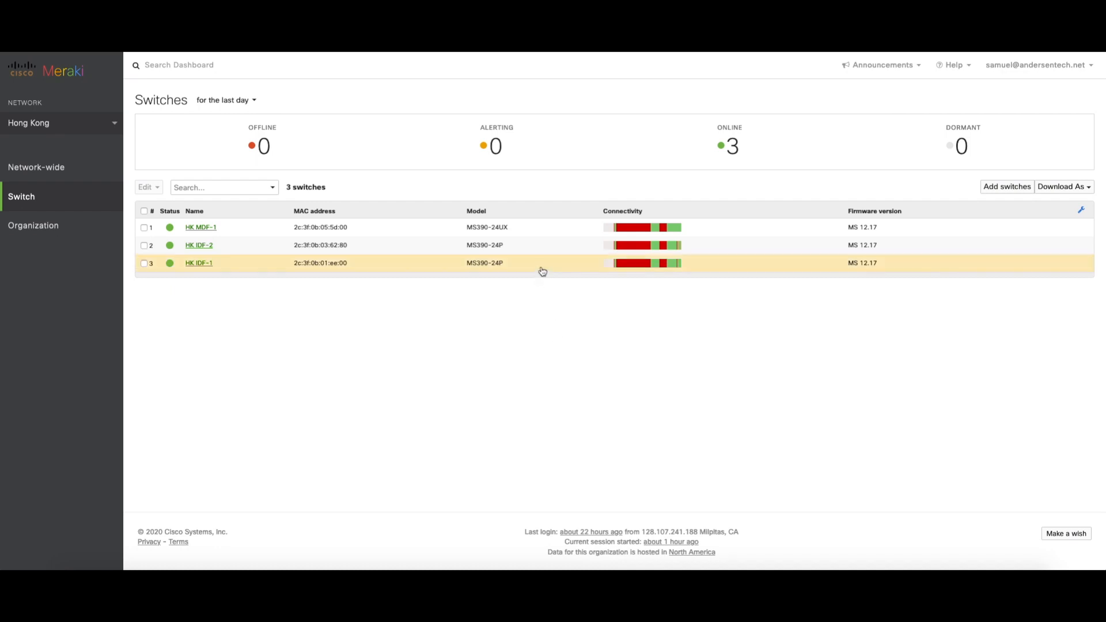
- Reopen HK IDF-1 to confirm stack ports 1 and 2 are connected in HK IDF Stack
{"action": "left_click", "coordinate": [199, 263]}
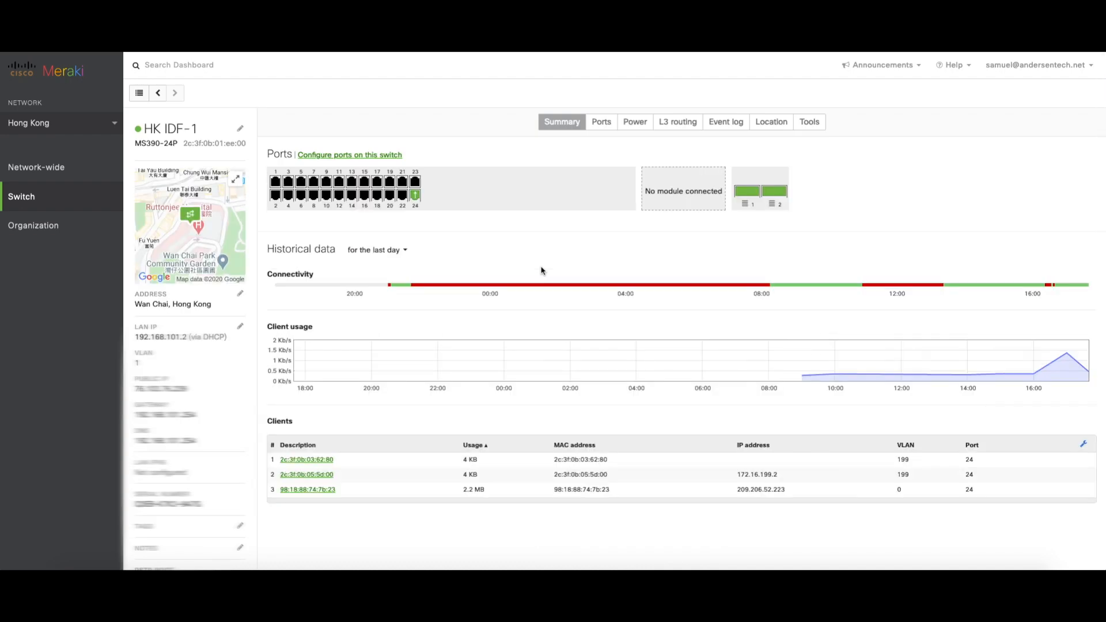
{"action": "mouse_move", "coordinate": [746, 191]}
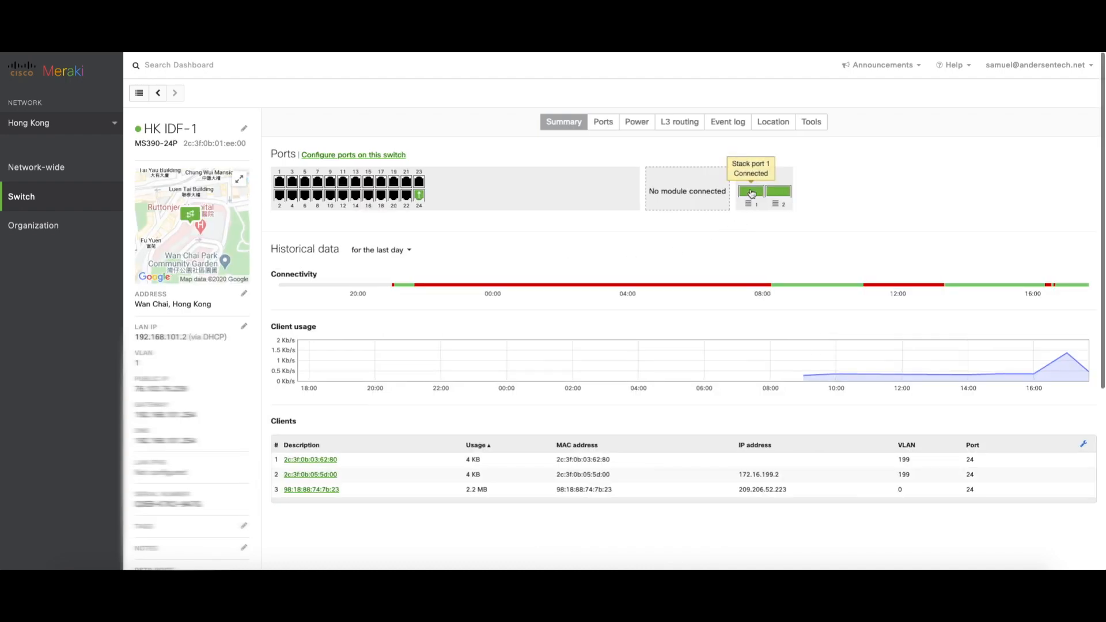
{"action": "mouse_move", "coordinate": [787, 194]}
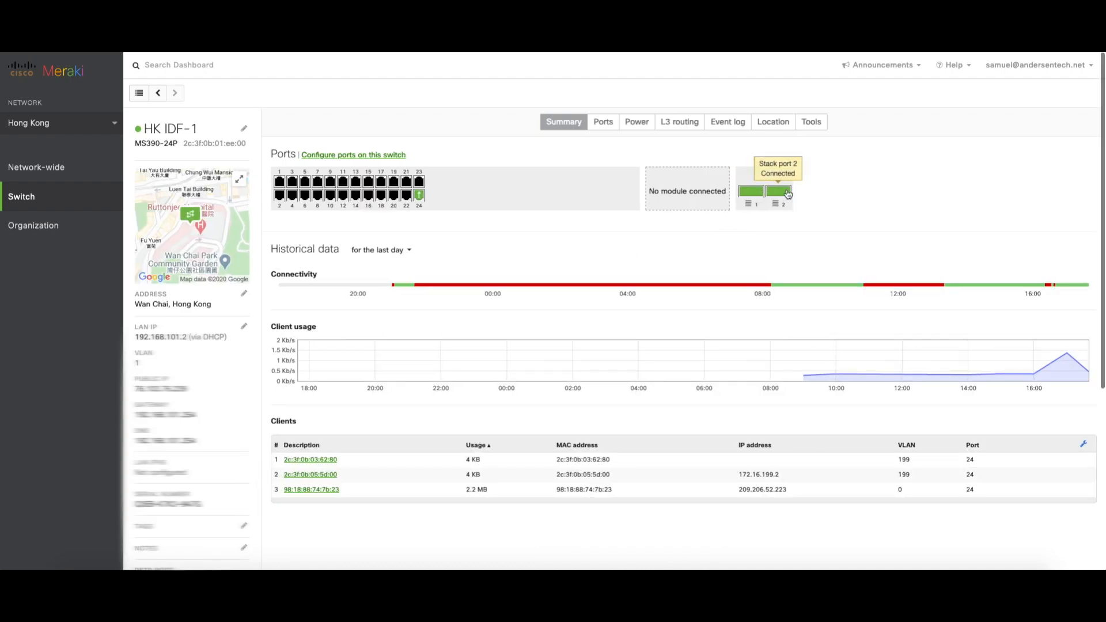
{"action": "mouse_move", "coordinate": [457, 271]}
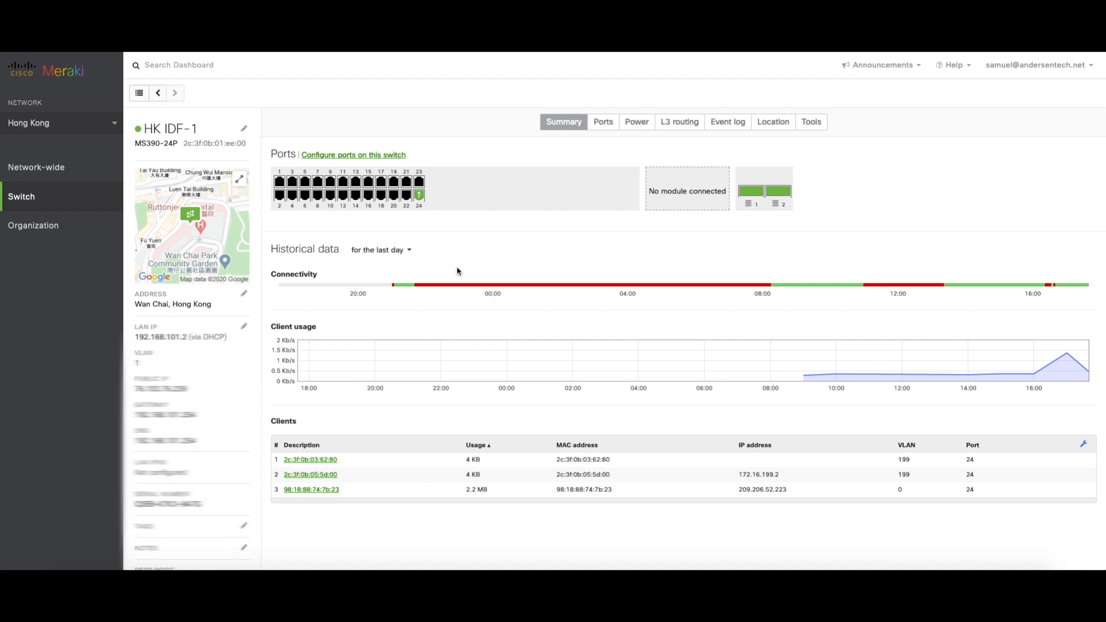
{"action": "scroll", "scroll_direction": "down", "scroll_amount": 3}
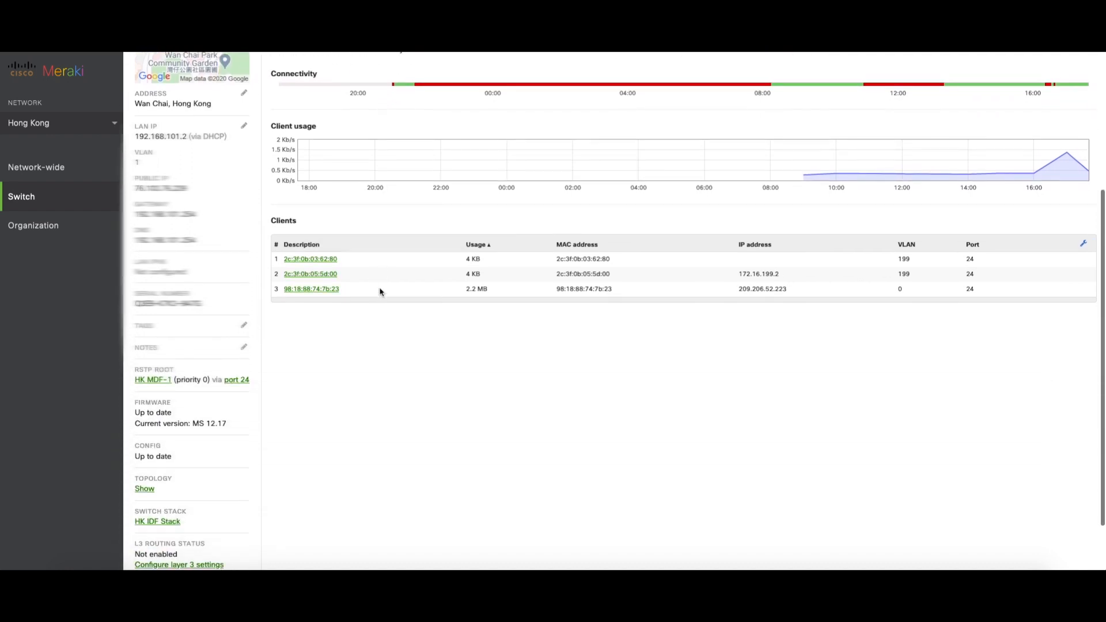
{"action": "scroll", "scroll_direction": "down", "scroll_amount": 3}
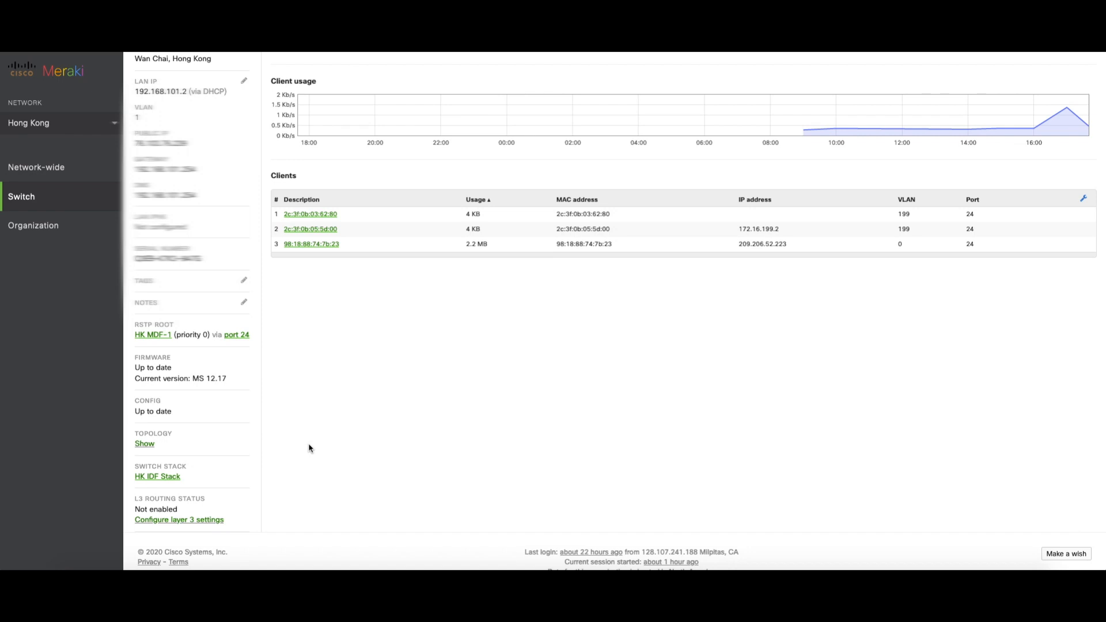
{"action": "mouse_move", "coordinate": [262, 476]}
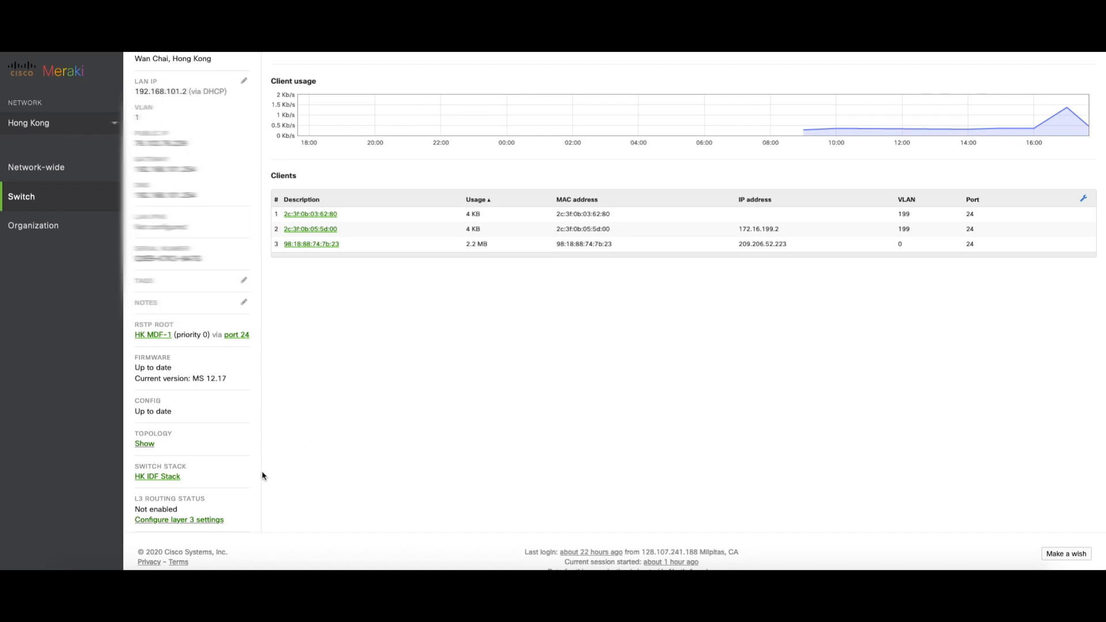